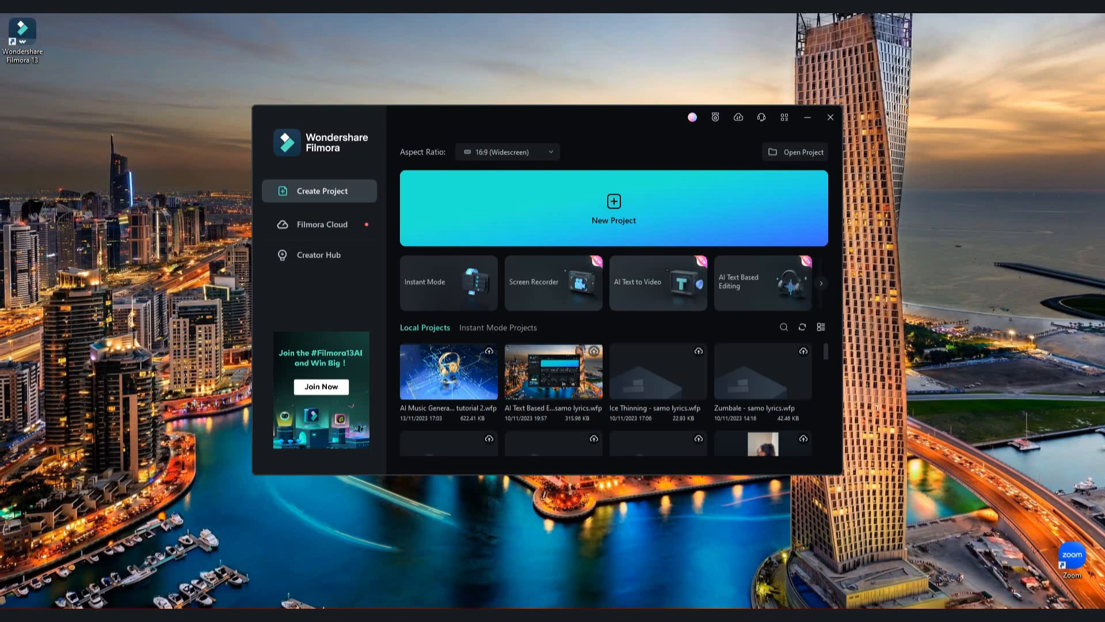
Scroll the start-screen feature carousel right to reveal AI Copywriting and other AI tools
{"action": "left_click", "coordinate": [657, 283]}
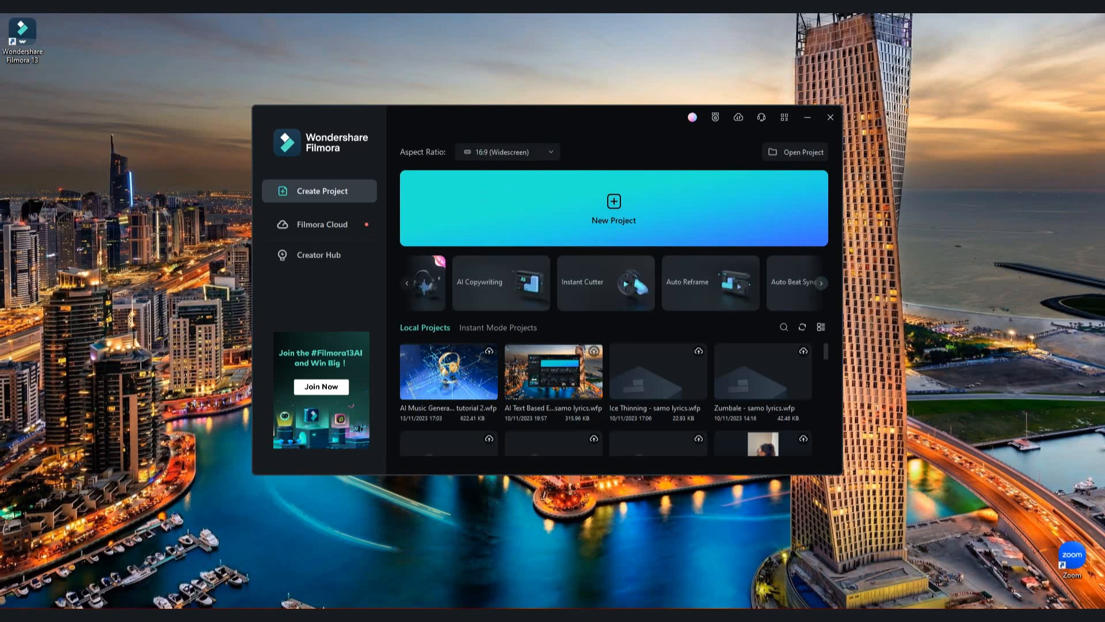
Start an AI Copywriting request with type Youtube Video Ideas and topic 'Video about motivation and success'
{"action": "left_click", "coordinate": [501, 282]}
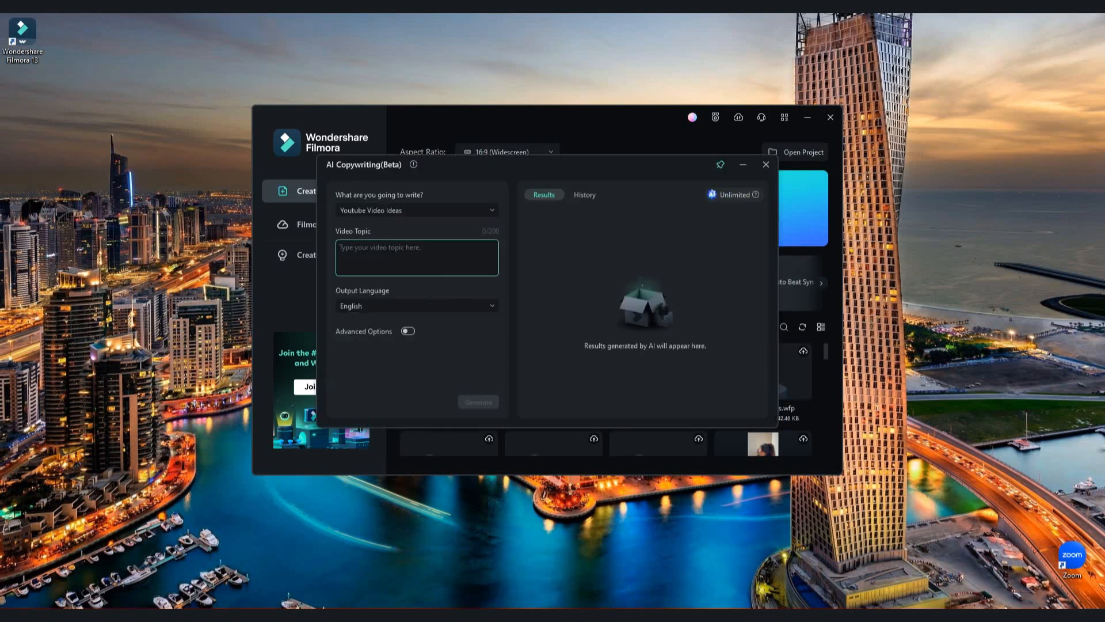
{"action": "left_click", "coordinate": [415, 210]}
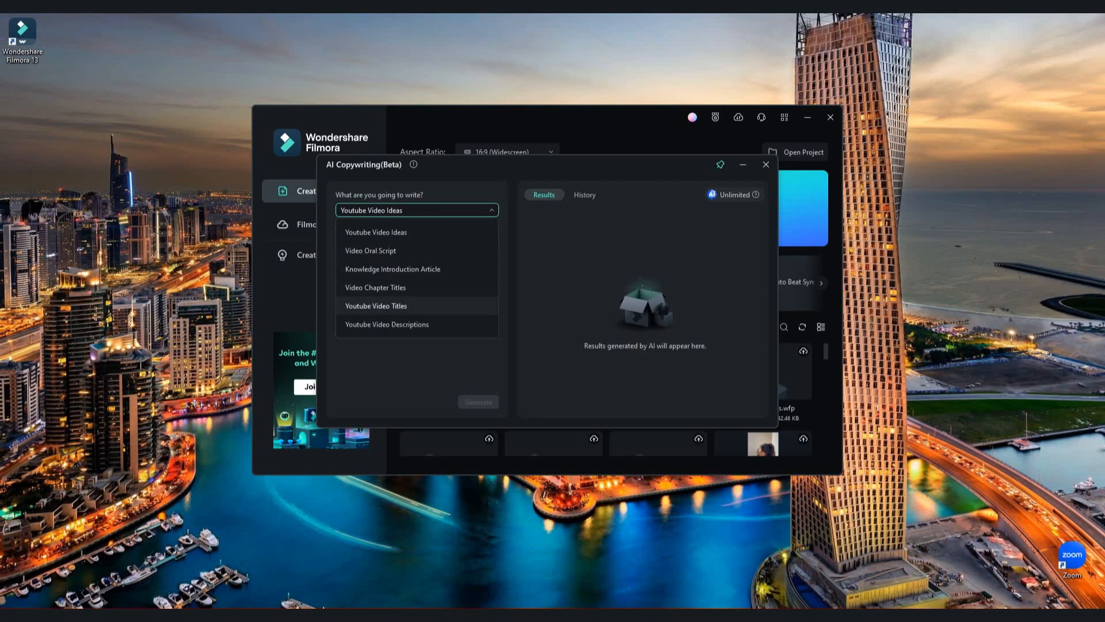
{"action": "left_click", "coordinate": [376, 232]}
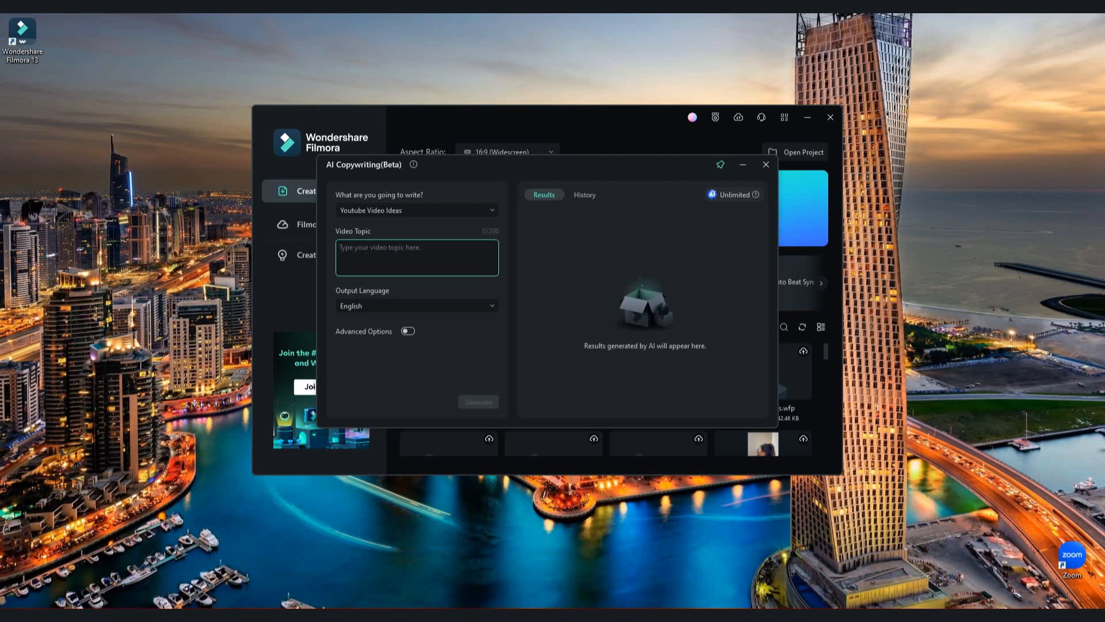
{"action": "type", "text": "Video about"}
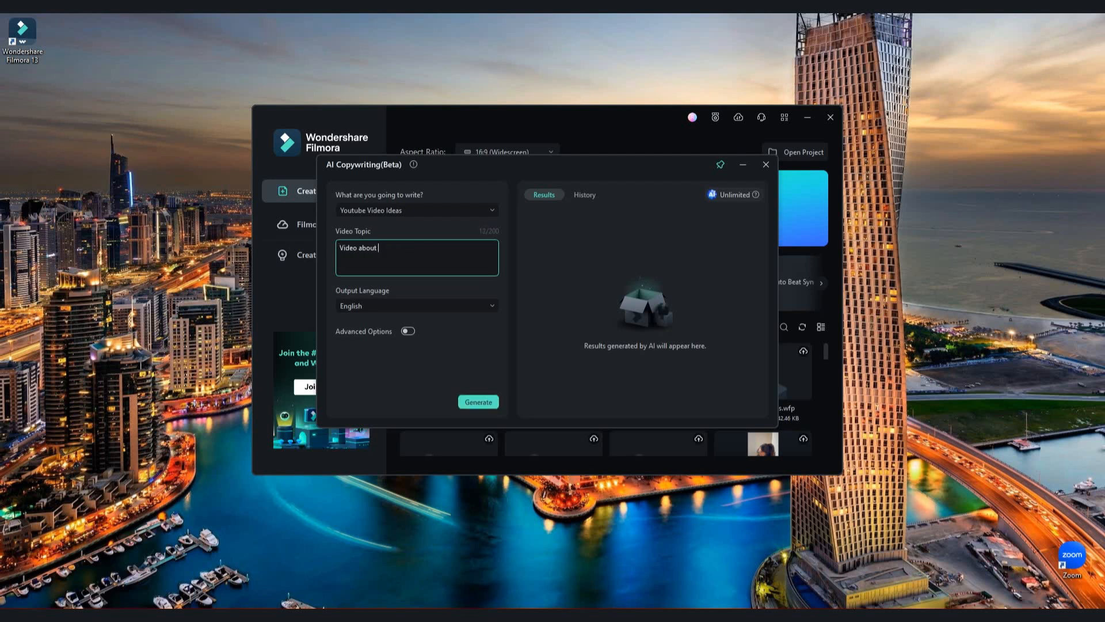
{"action": "type", "text": "motivation and"}
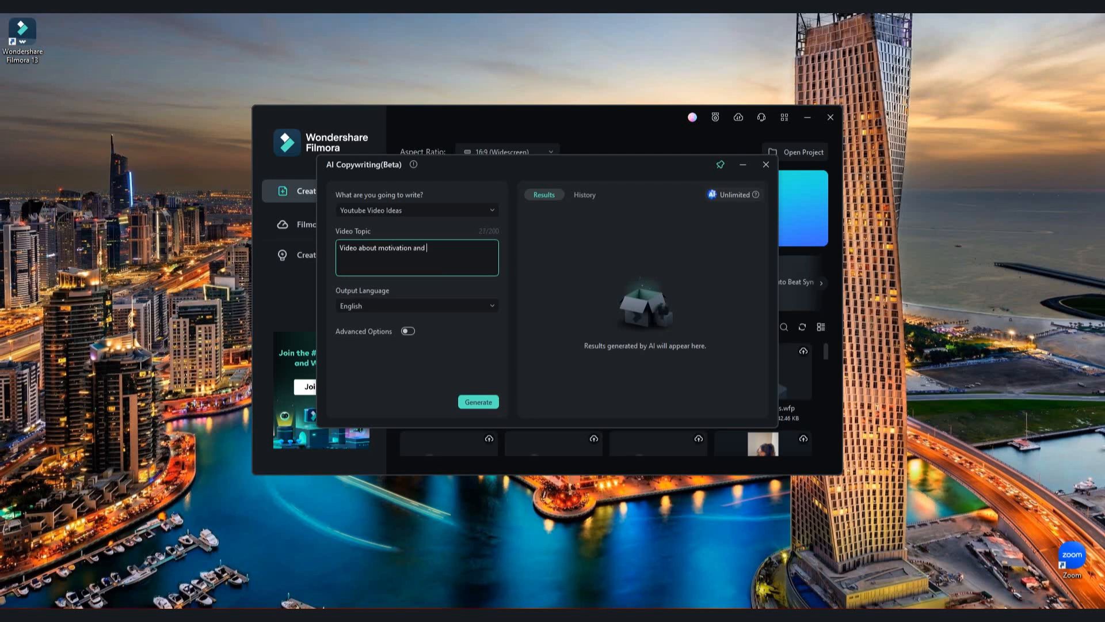
{"action": "type", "text": "success"}
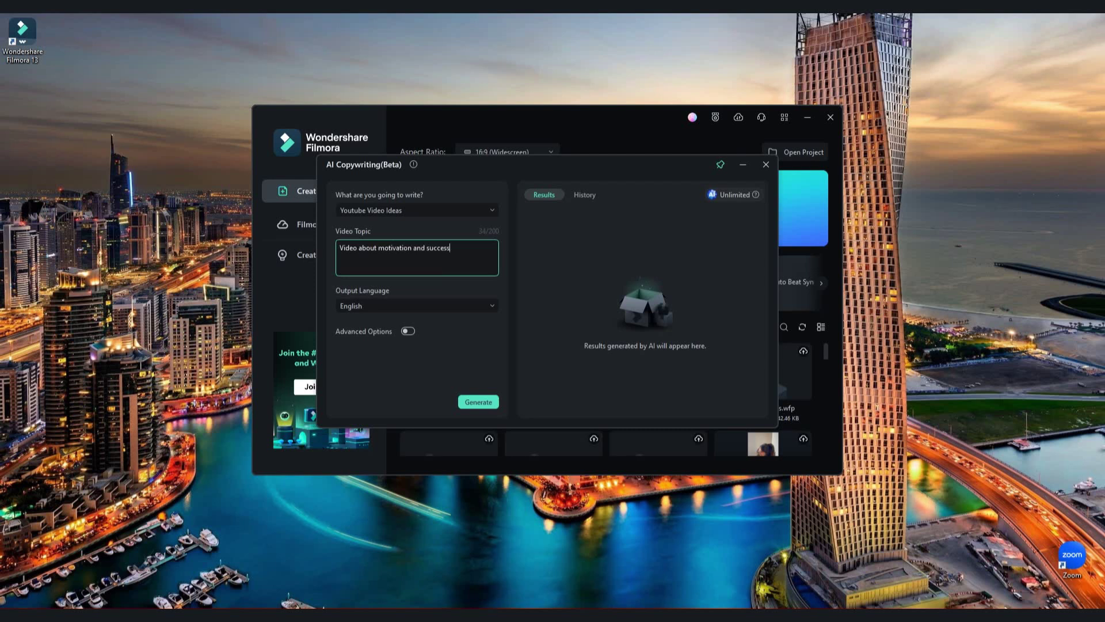
Generate the ideas, select 'From Failure to Success…', and close AI Copywriting
{"action": "left_click", "coordinate": [479, 402]}
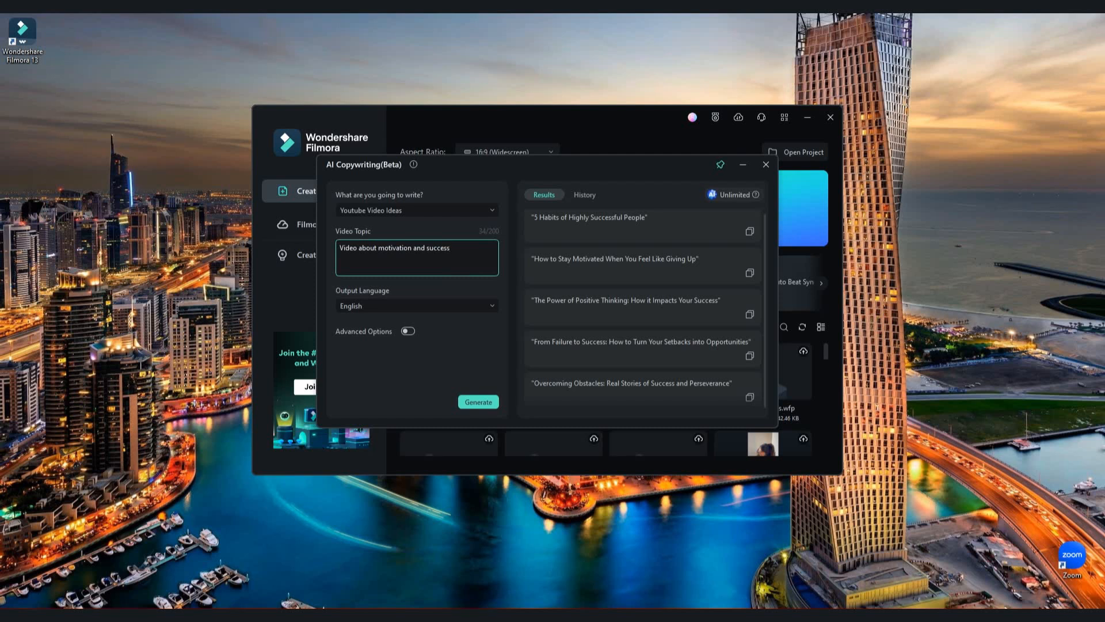
{"action": "left_click", "coordinate": [641, 341]}
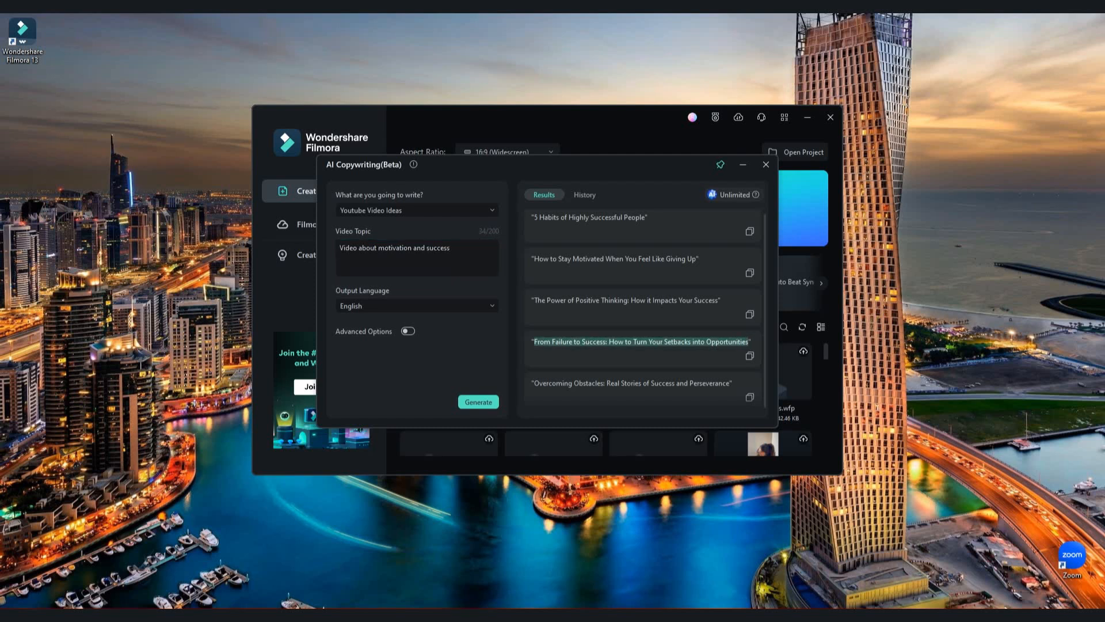
{"action": "left_click", "coordinate": [767, 165]}
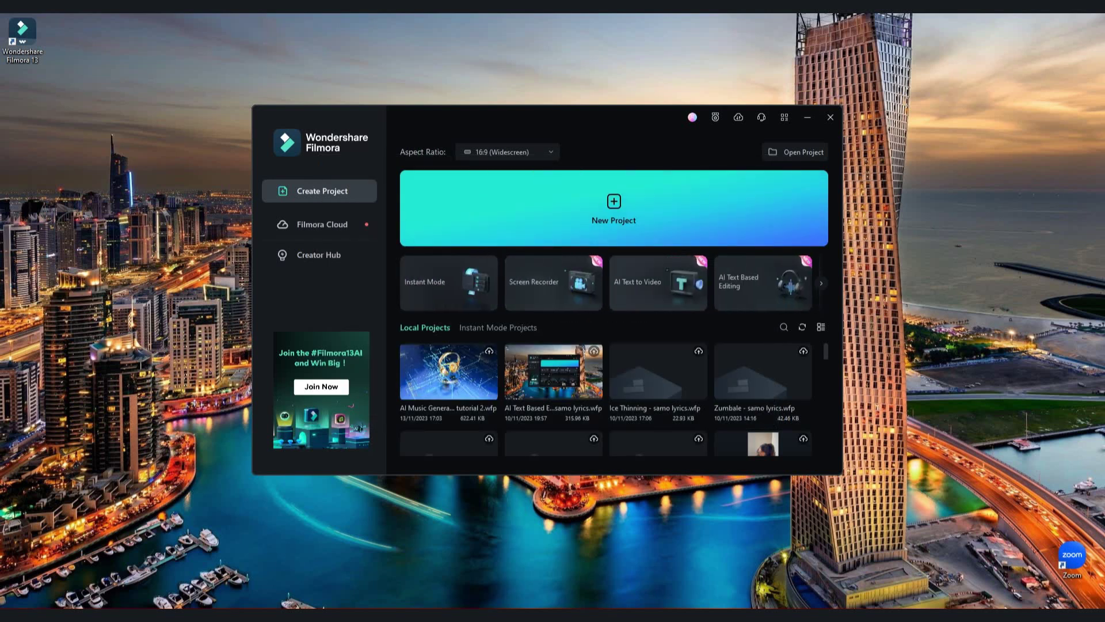
Begin an AI Text to Video project with AI-generated text of type Informative/explanatory article
{"action": "left_click", "coordinate": [657, 284]}
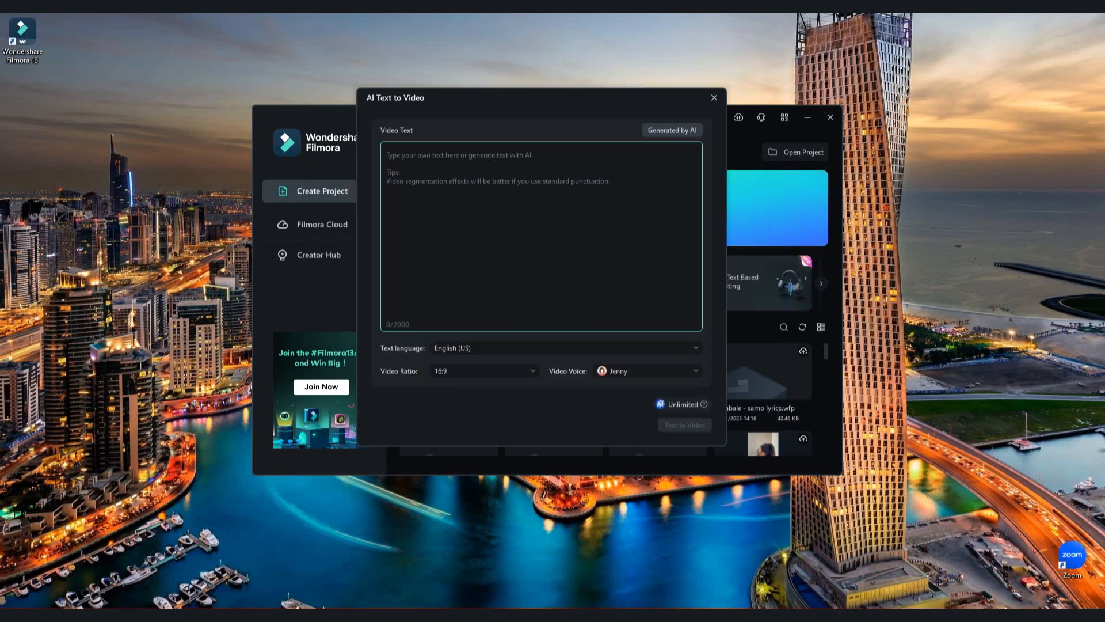
{"action": "left_click", "coordinate": [673, 129]}
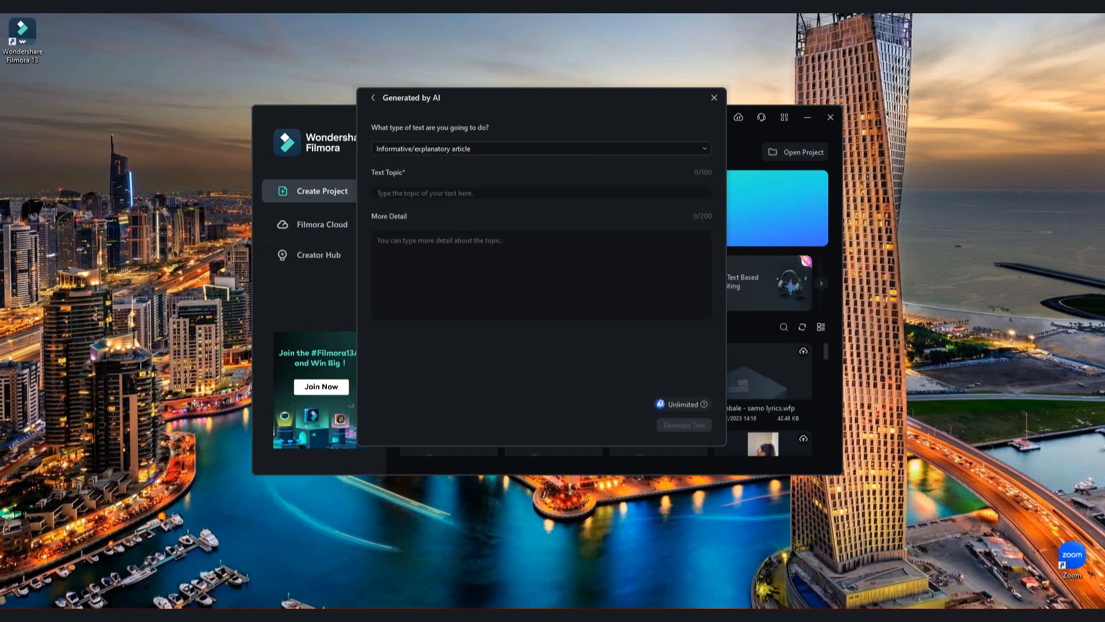
{"action": "left_click", "coordinate": [541, 149]}
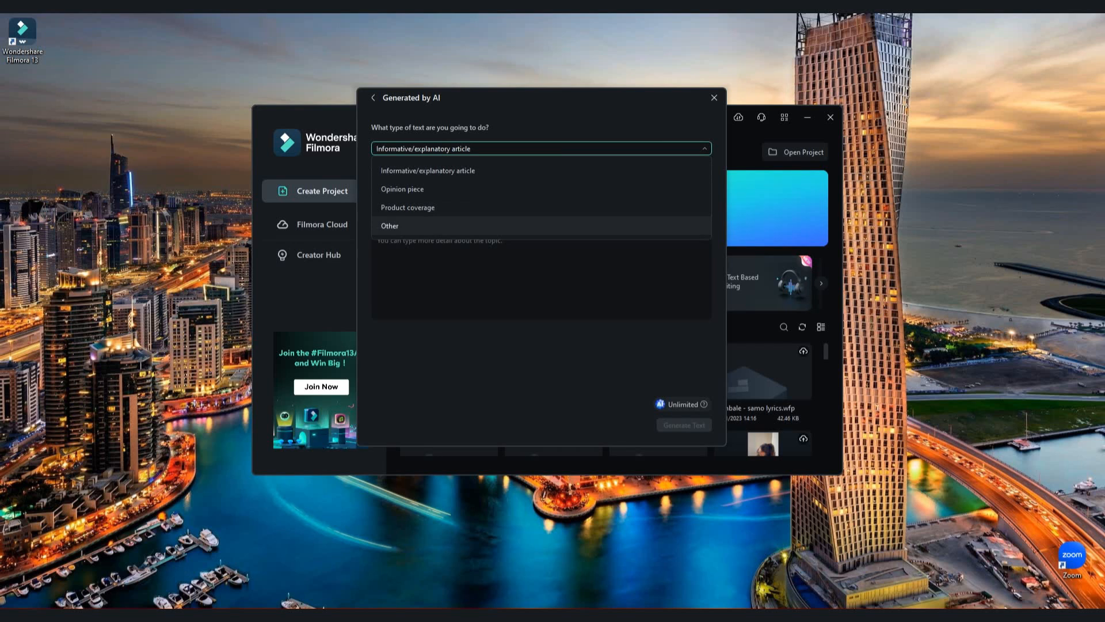
{"action": "left_click", "coordinate": [428, 170]}
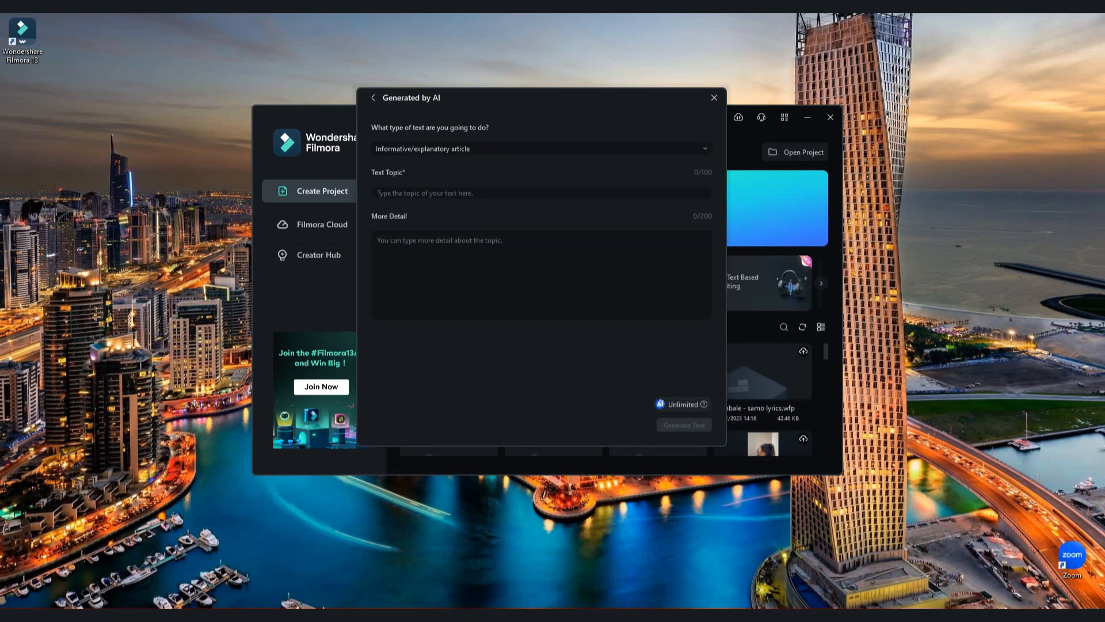
Generate a script for 'From Failure to Success: How to Turn Your Setbacks into Opportunities'
{"action": "left_click", "coordinate": [541, 193]}
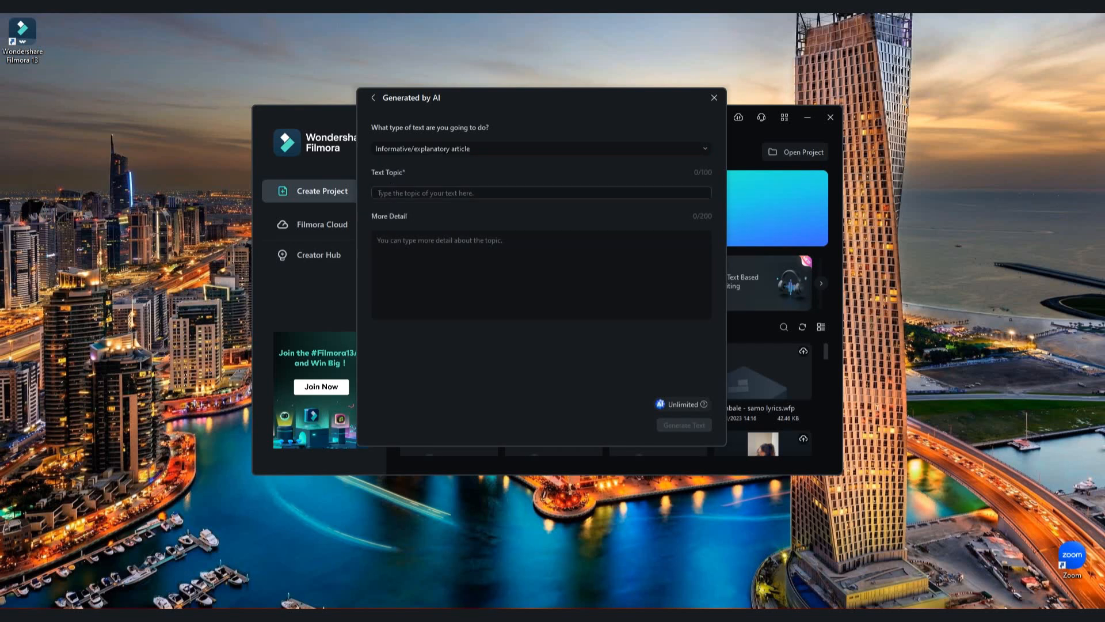
{"action": "type", "text": "From Failure to Success: How to Turn Your Setbacks into Opportunities"}
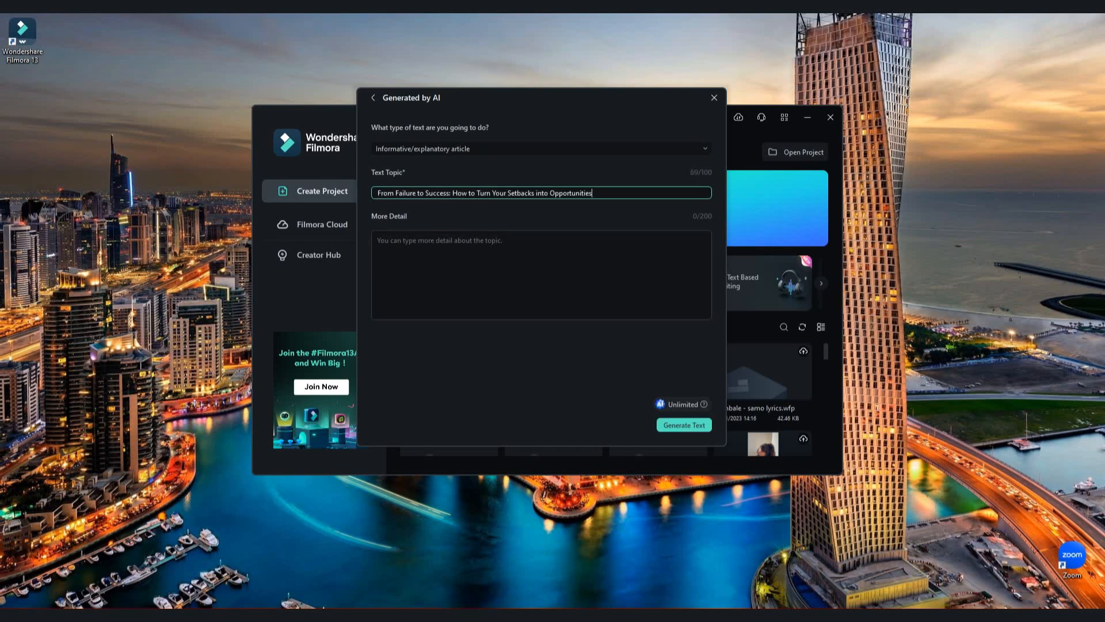
{"action": "left_click", "coordinate": [684, 424]}
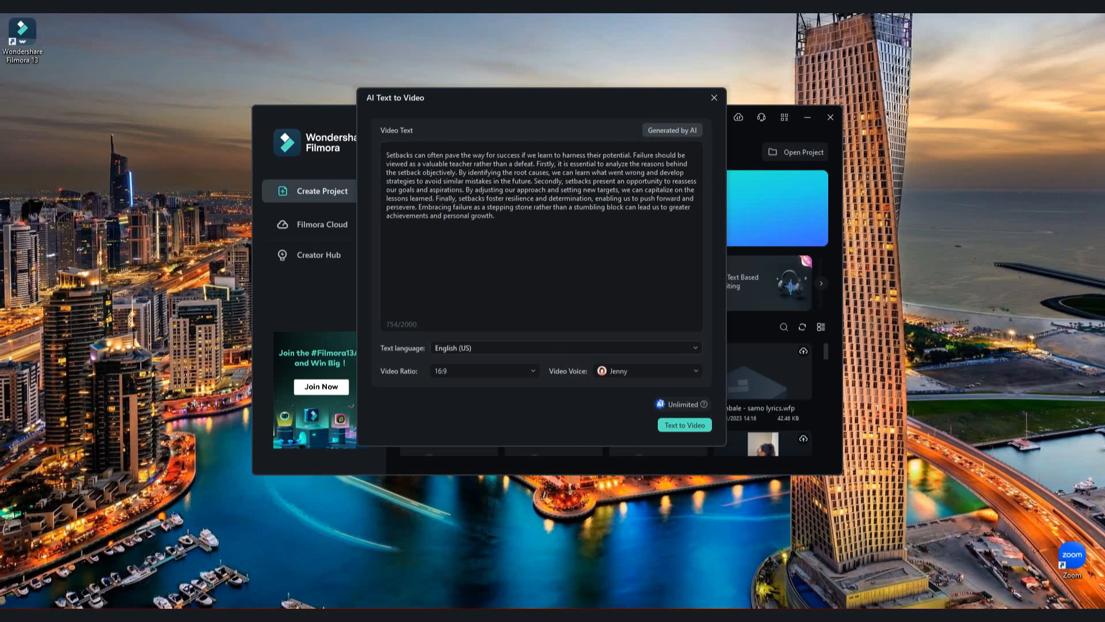
Trim the script to end after 'our goals and aspirations', choose Jason's voice, and create the video
{"action": "left_click", "coordinate": [565, 348]}
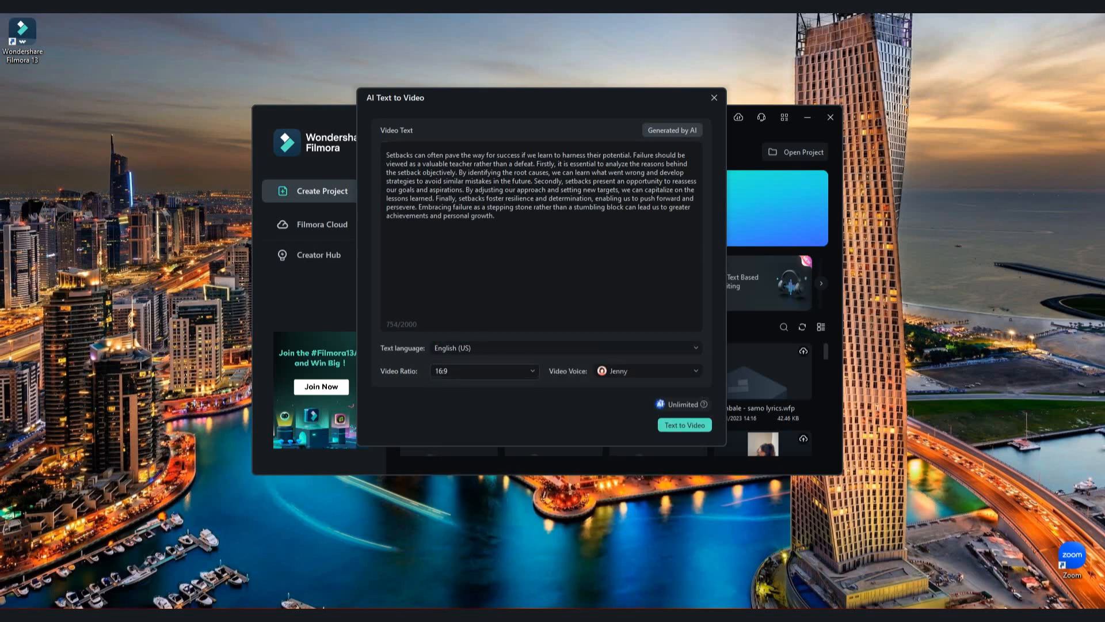
{"action": "left_click", "coordinate": [647, 371]}
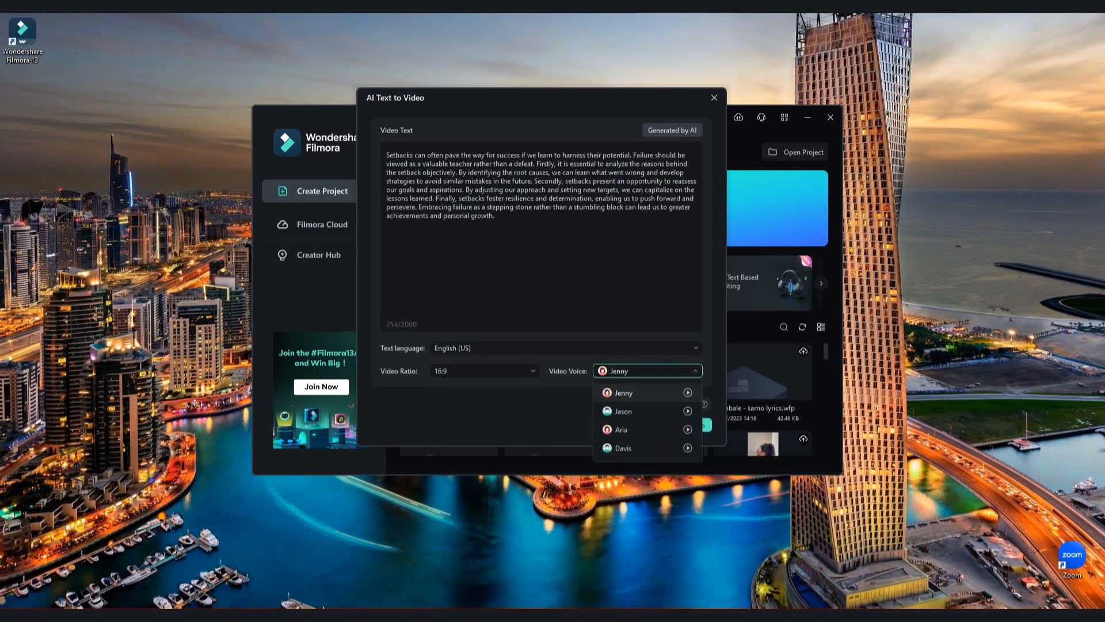
{"action": "left_click", "coordinate": [623, 448]}
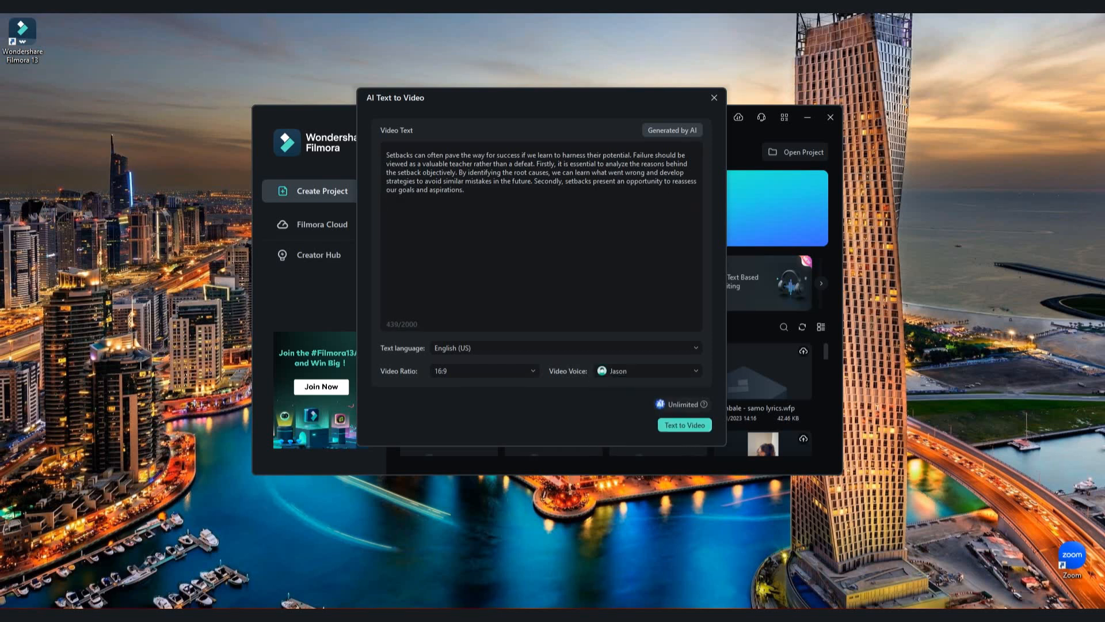
{"action": "left_click", "coordinate": [684, 423]}
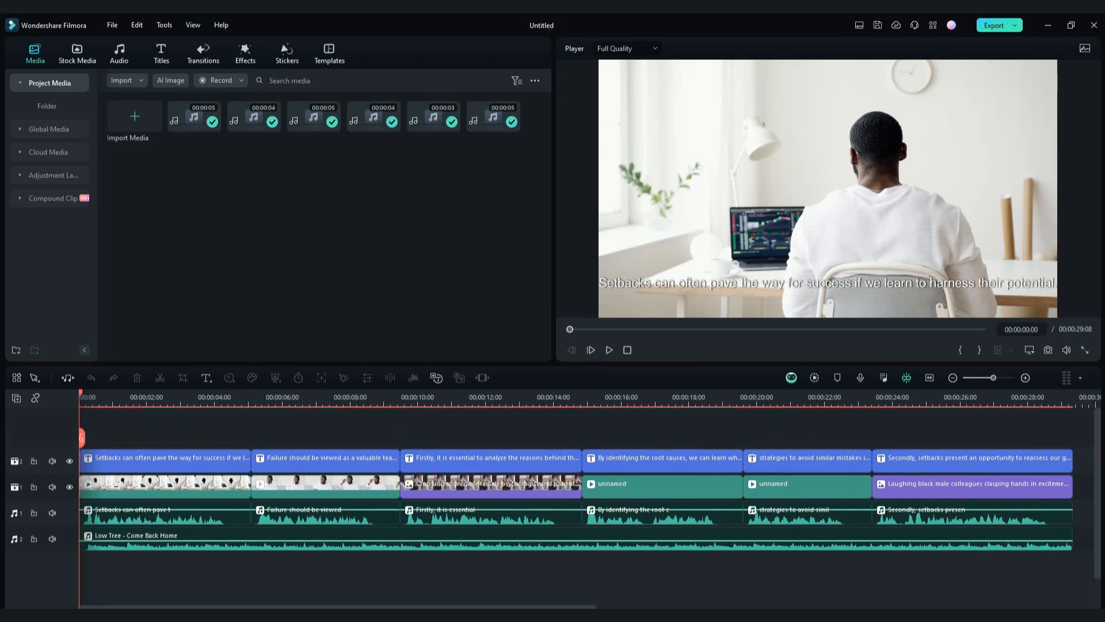
Play the generated project to preview its captions, stock clips, Jason narration and music
{"action": "left_click", "coordinate": [609, 350]}
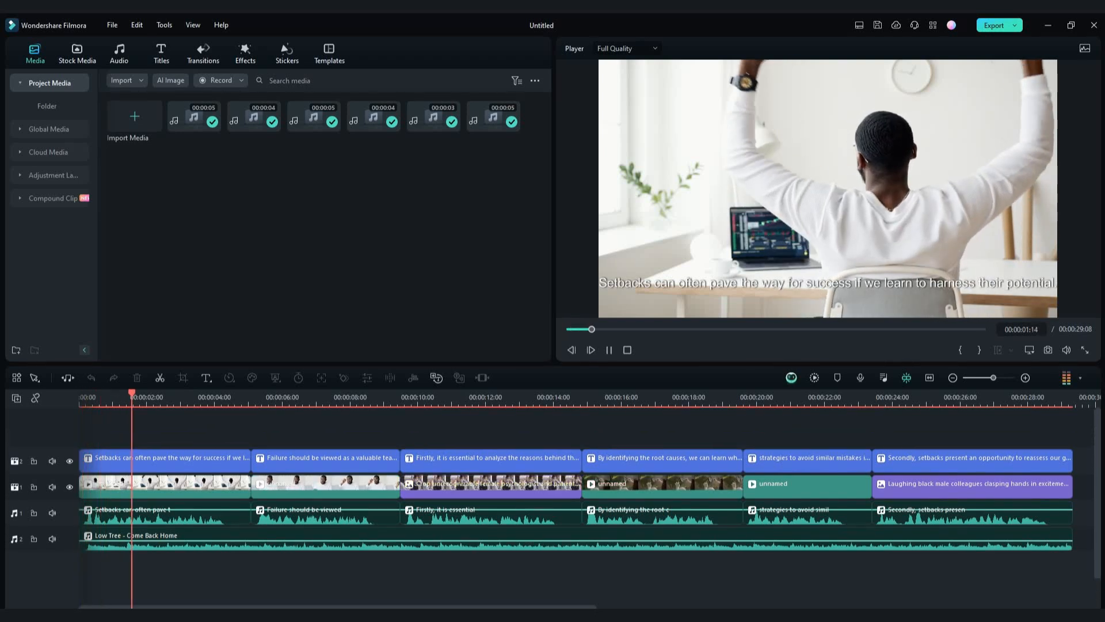